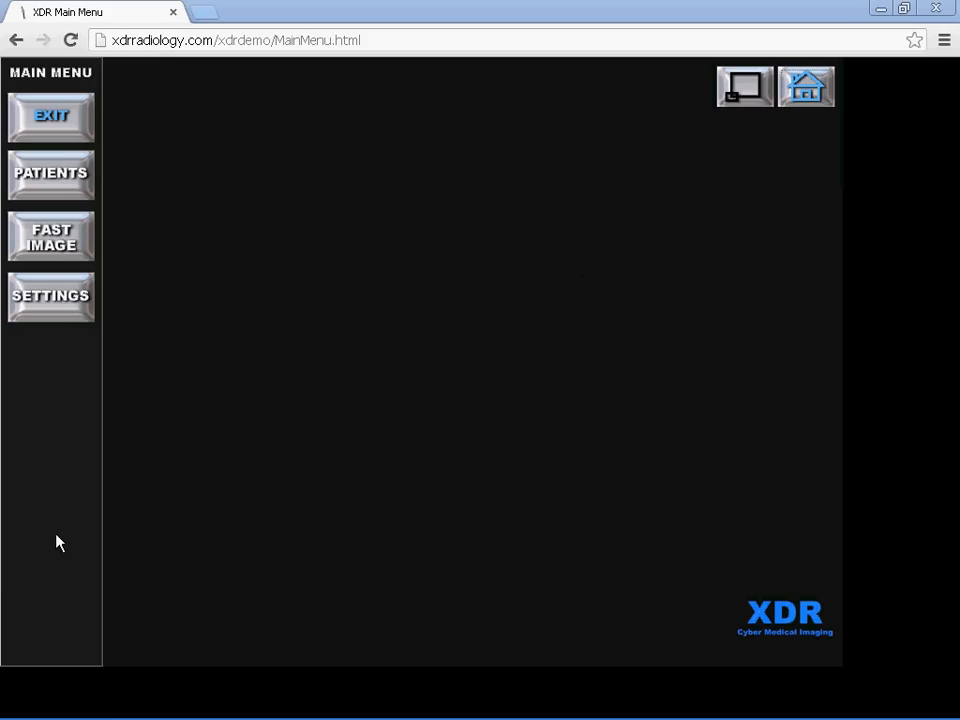
{"action": "mouse_move", "coordinate": [128, 284]}
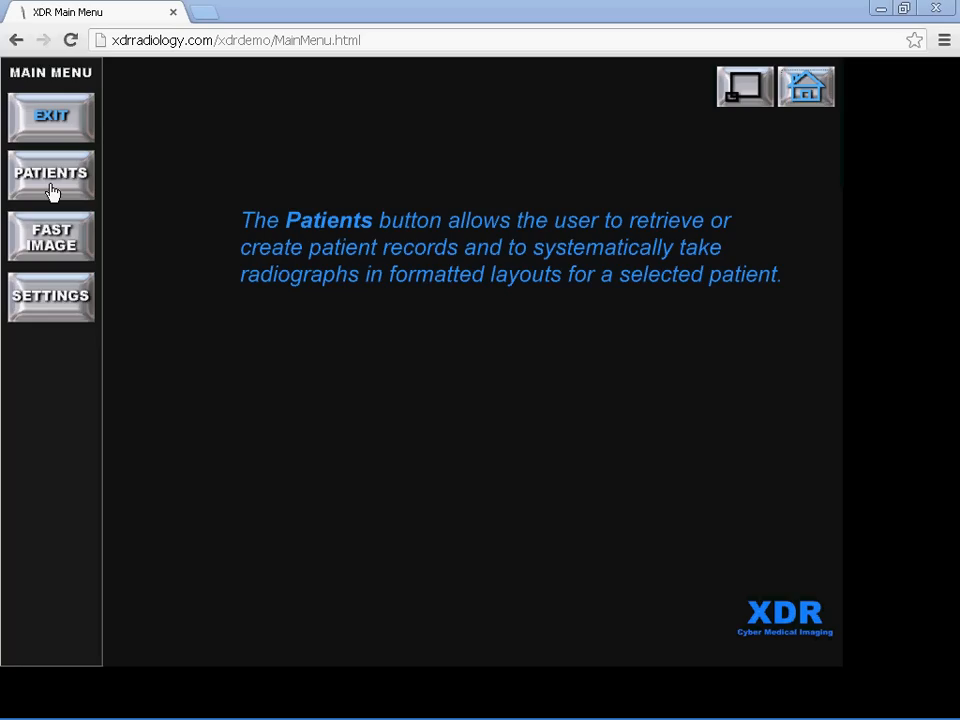
Open the Patients list from the Main Menu showing the two demo patient records
{"action": "left_click", "coordinate": [50, 236]}
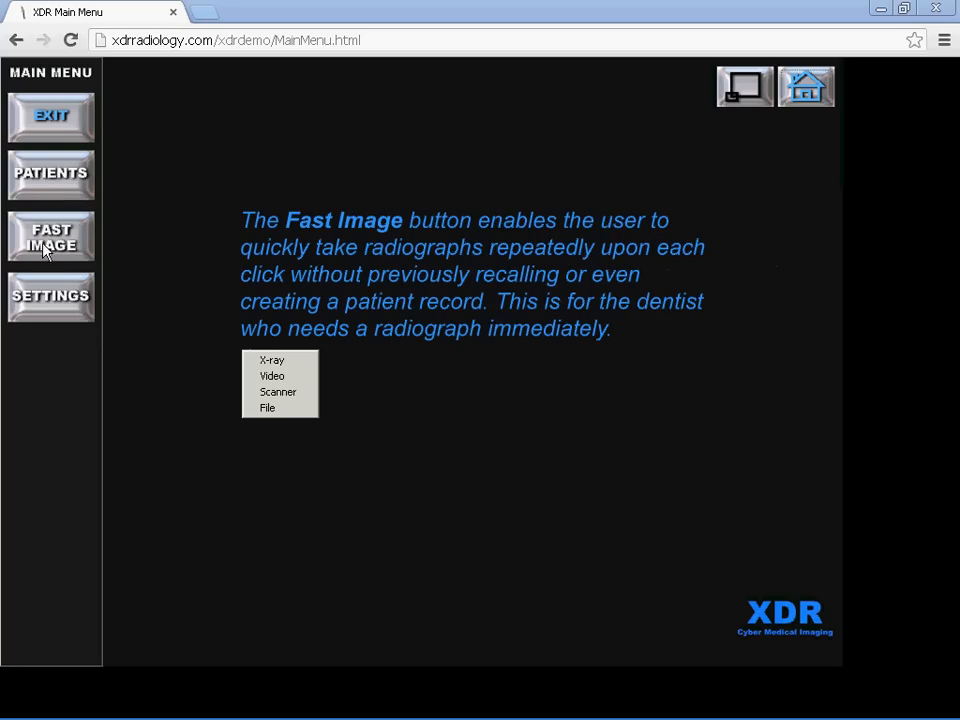
{"action": "mouse_move", "coordinate": [30, 260]}
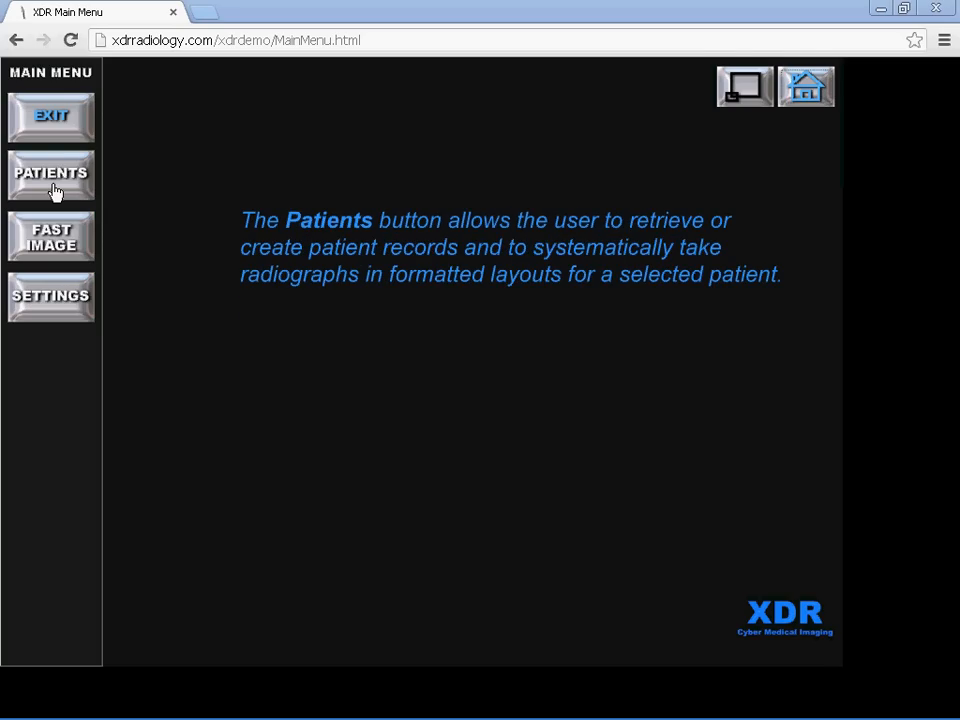
{"action": "left_click", "coordinate": [52, 176]}
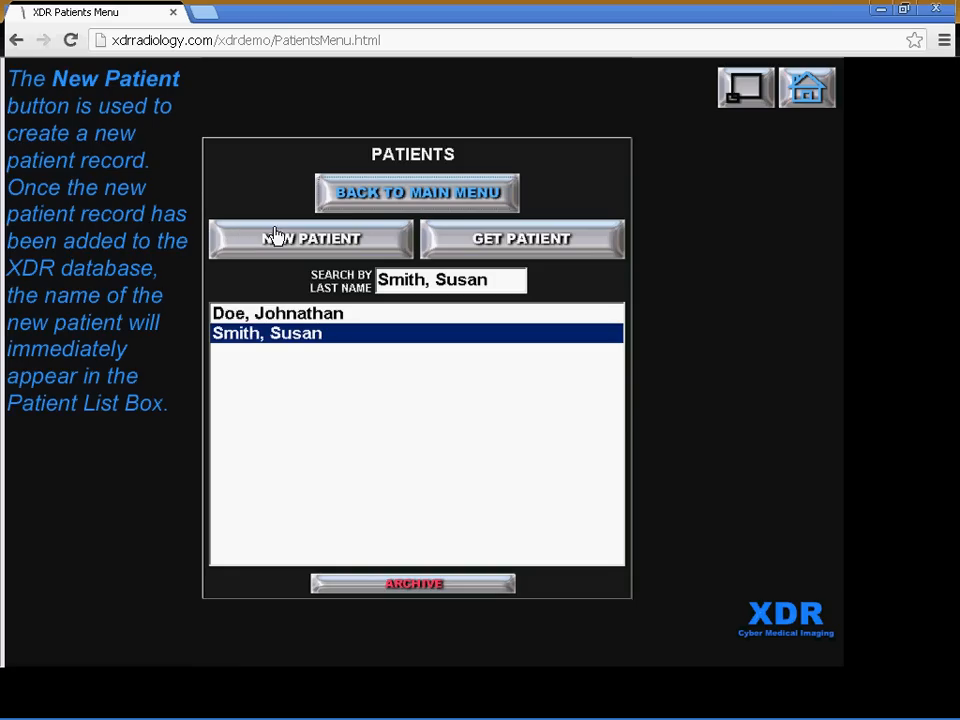
{"action": "mouse_move", "coordinate": [464, 244]}
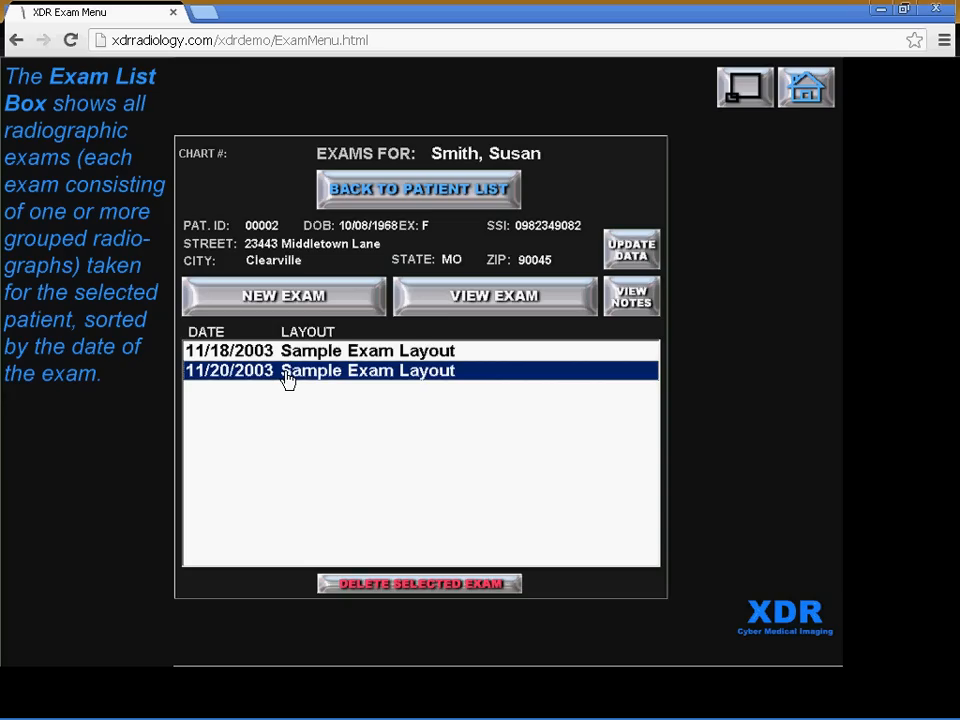
{"action": "mouse_move", "coordinate": [340, 352]}
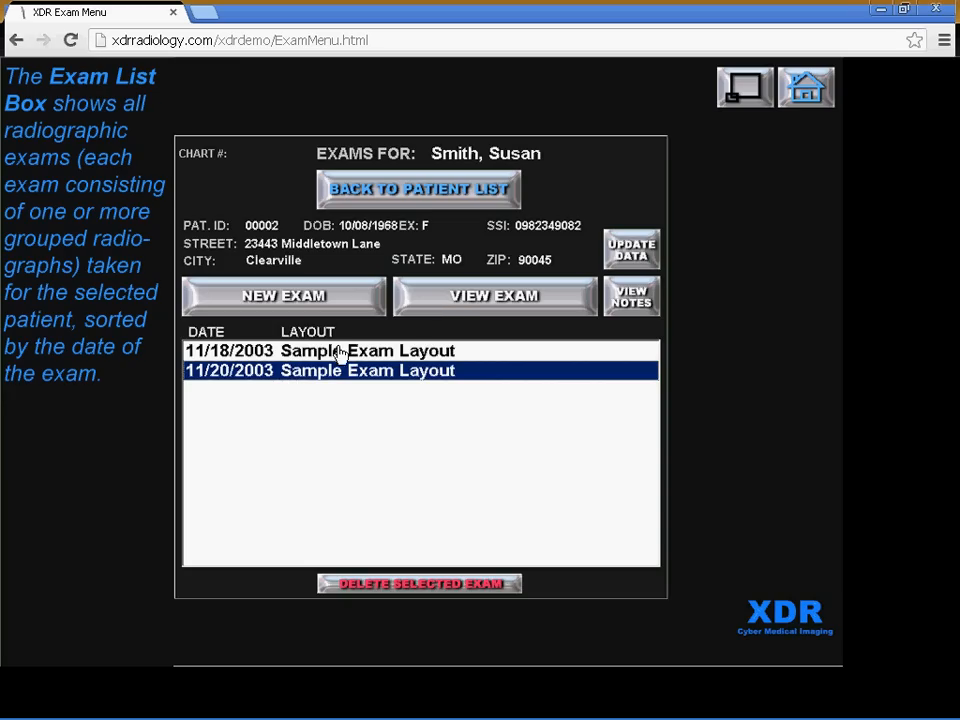
Select an exam in the second patient's exam list to open its radiographs
{"action": "left_click", "coordinate": [496, 296]}
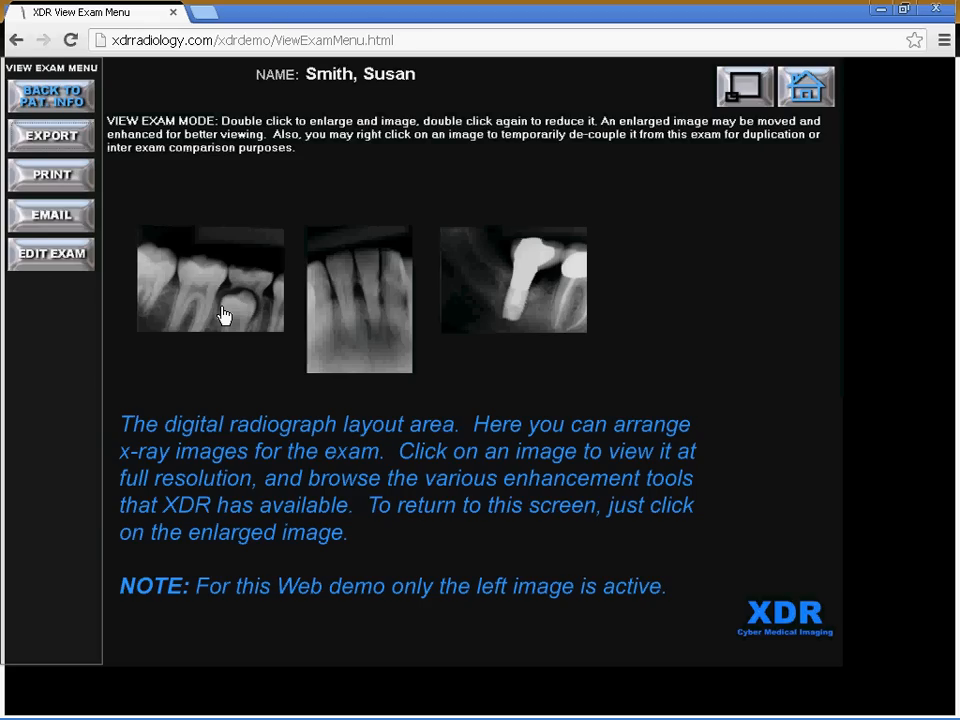
{"action": "double_click", "coordinate": [210, 280]}
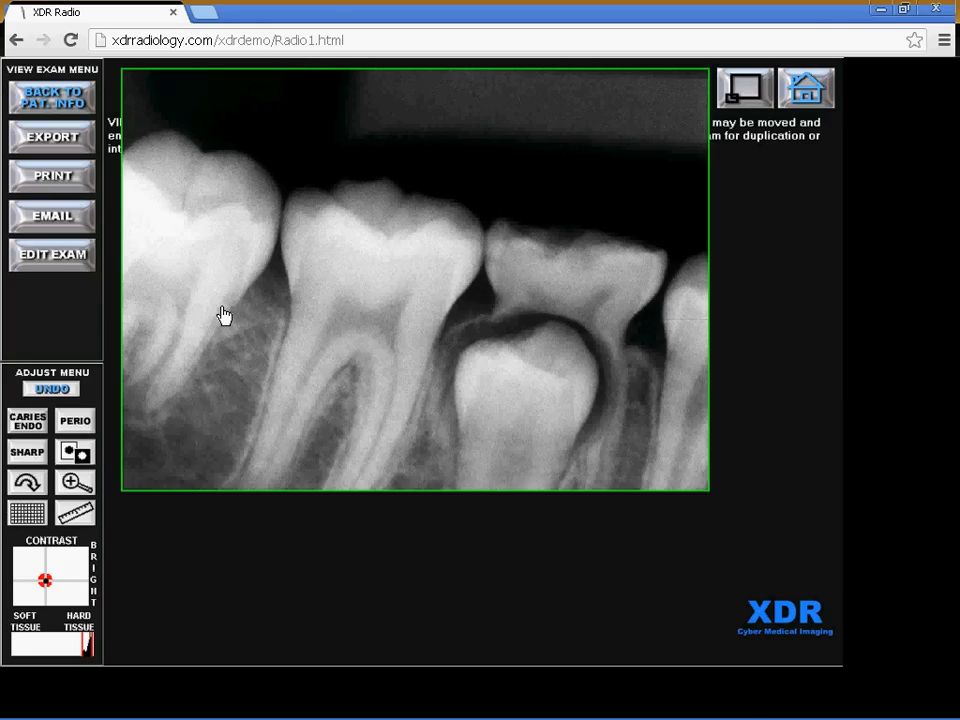
{"action": "mouse_move", "coordinate": [312, 380]}
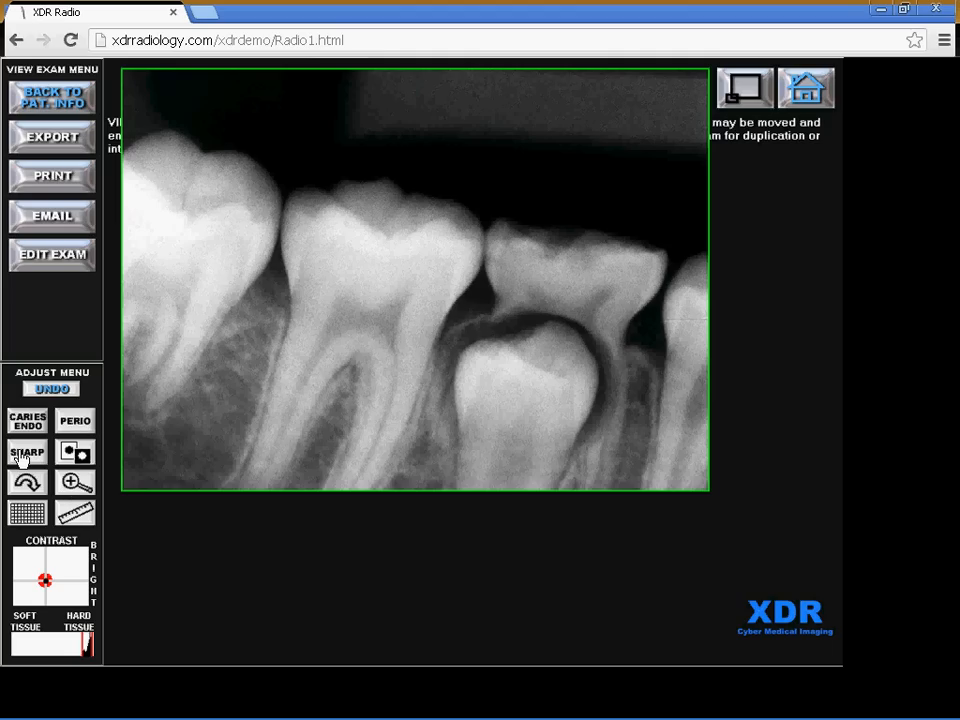
{"action": "left_click", "coordinate": [28, 452]}
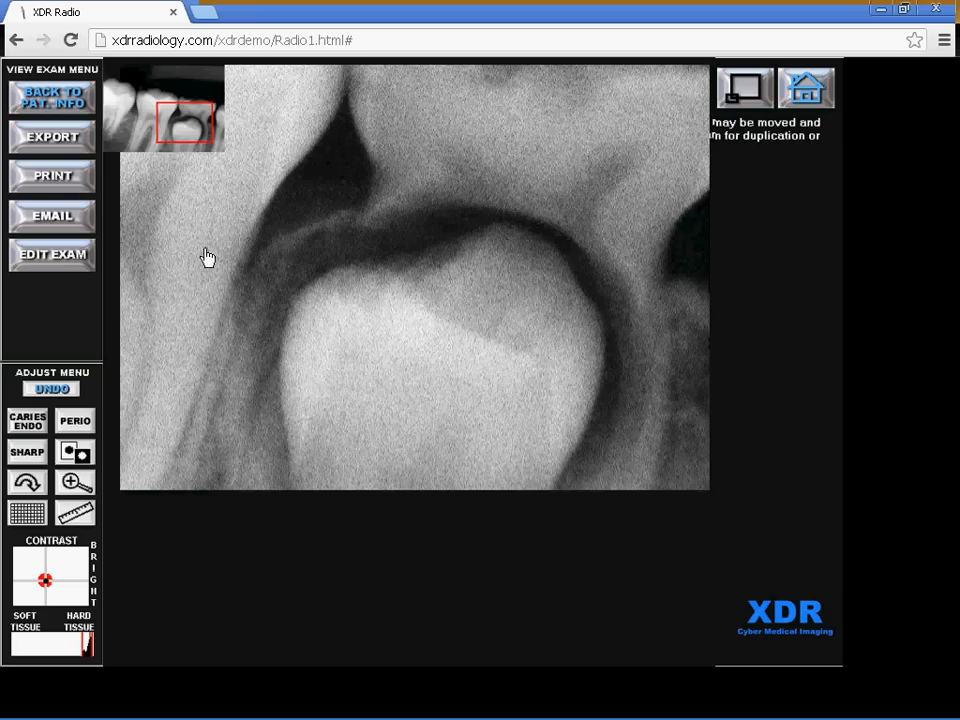
{"action": "double_click", "coordinate": [208, 256]}
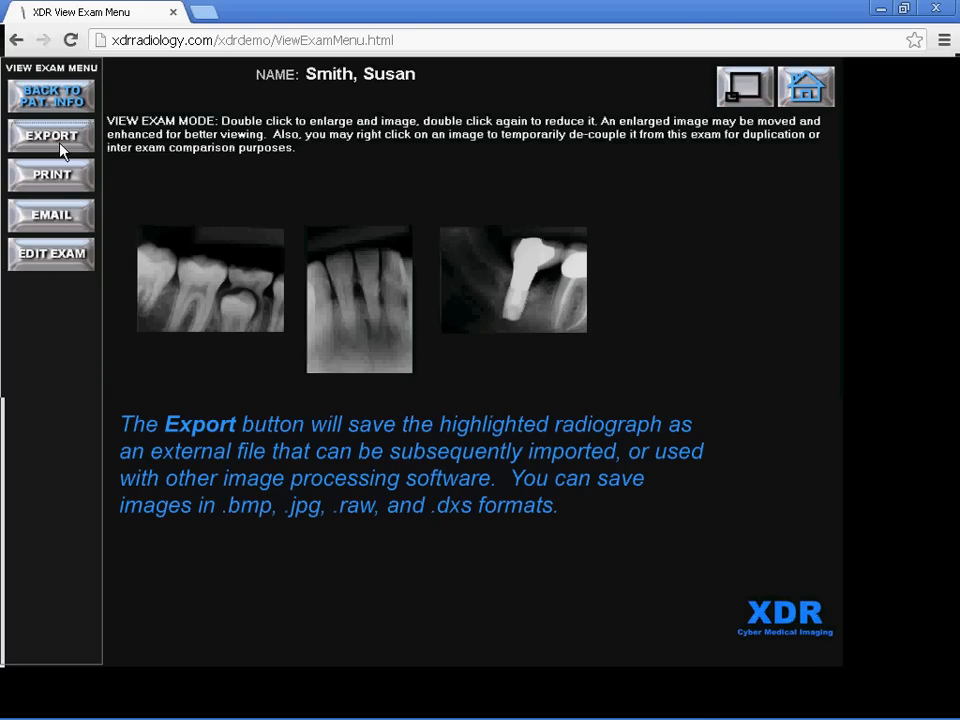
{"action": "mouse_move", "coordinate": [50, 176]}
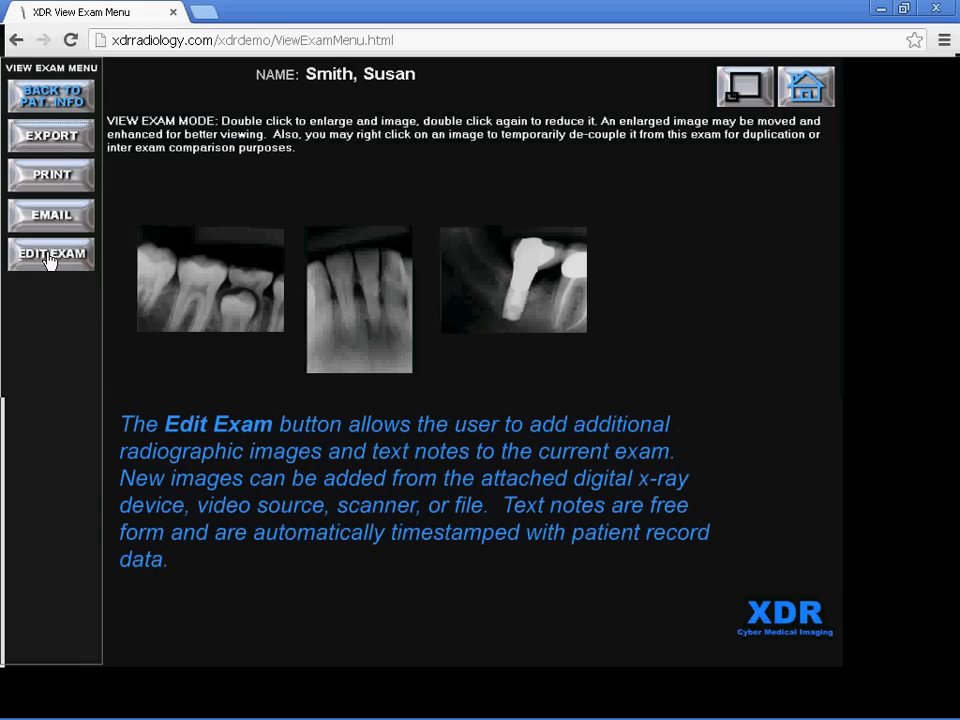
{"action": "left_click", "coordinate": [50, 254]}
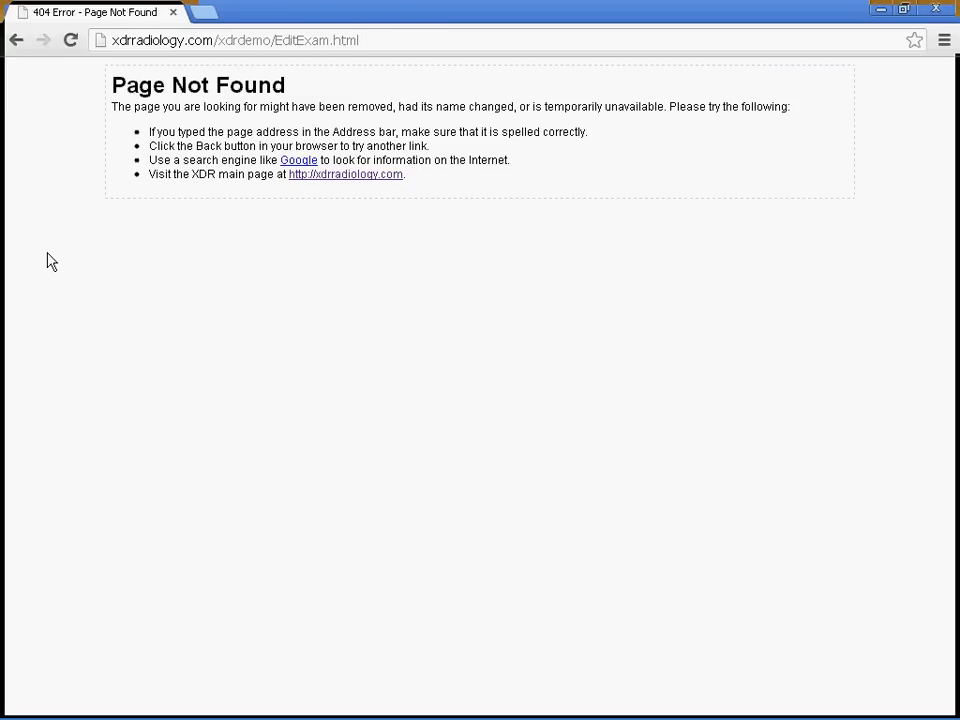
{"action": "left_click", "coordinate": [16, 40]}
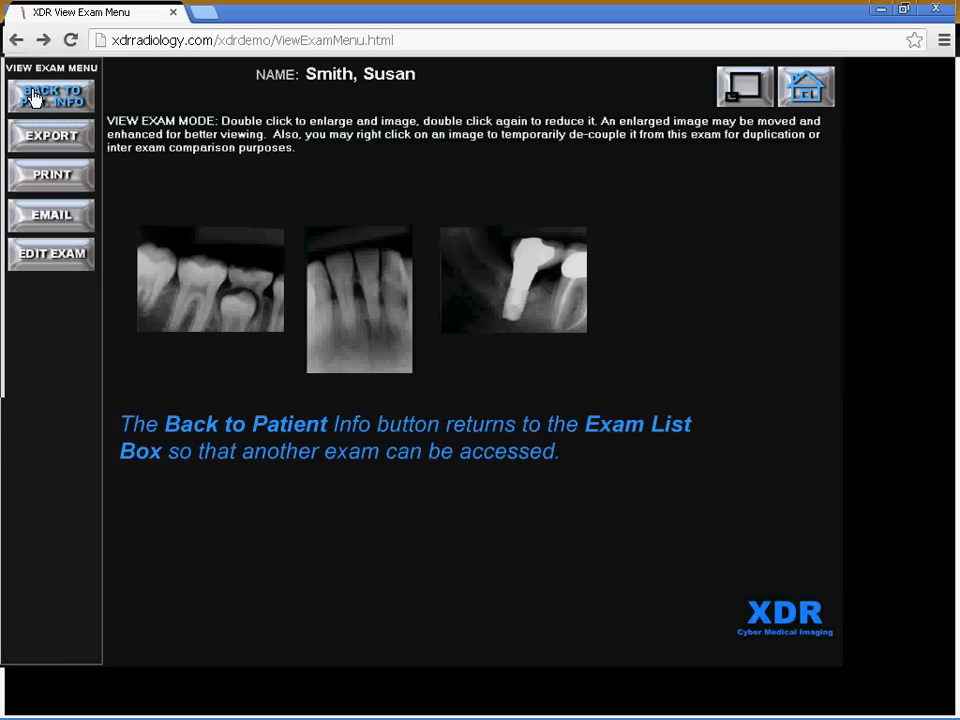
Back out through Patient Info and Patient List to the Main Menu, then choose Settings
{"action": "left_click", "coordinate": [50, 96]}
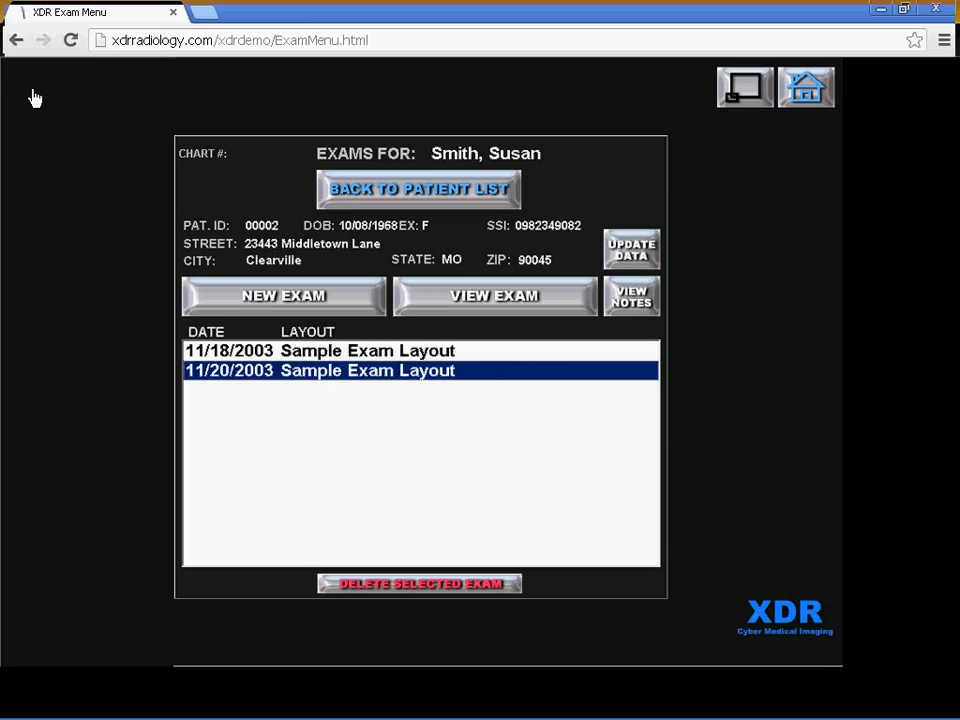
{"action": "left_click", "coordinate": [418, 188]}
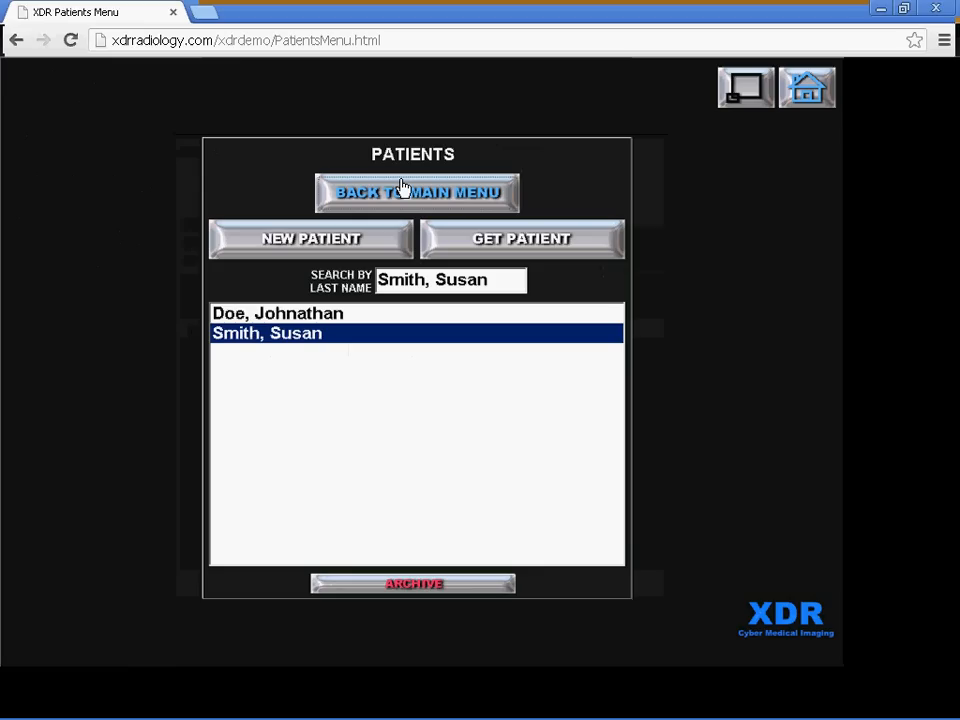
{"action": "left_click", "coordinate": [416, 192]}
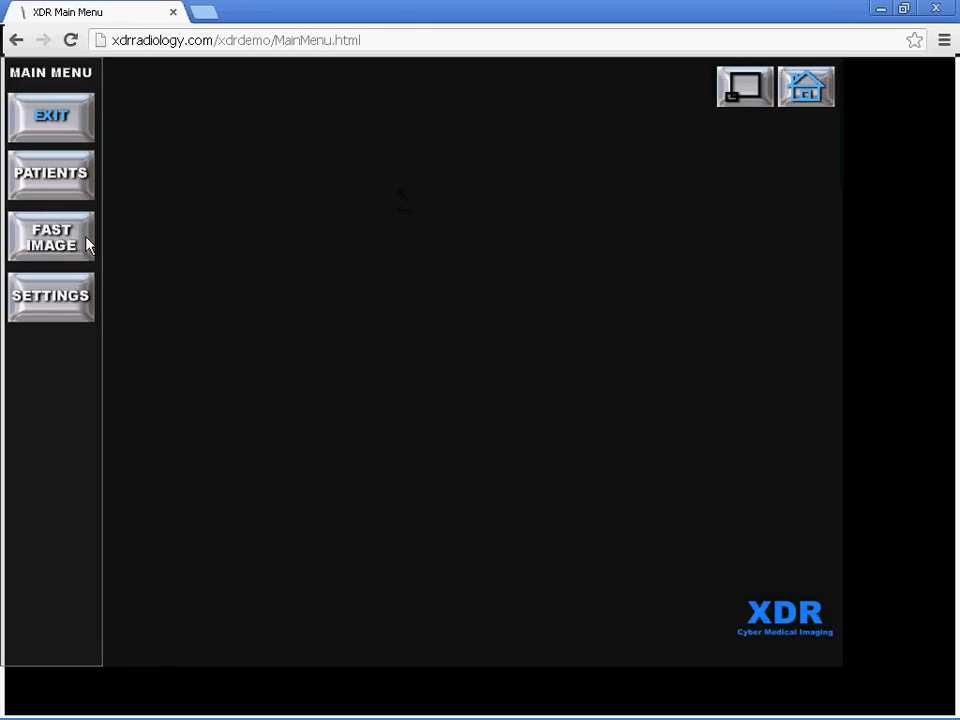
{"action": "left_click", "coordinate": [50, 296]}
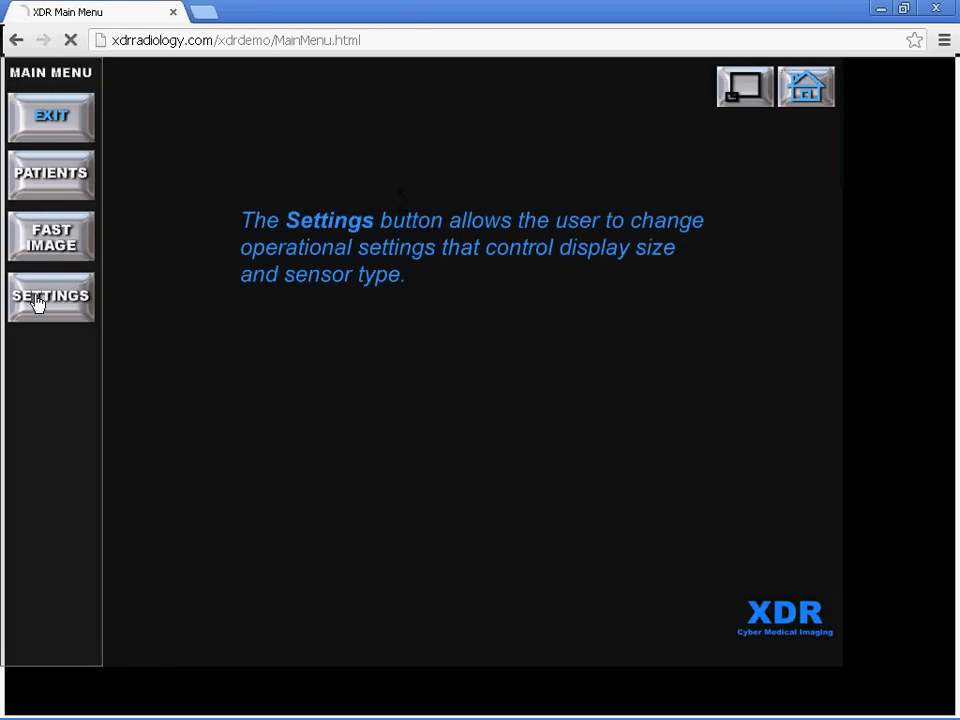
{"action": "left_click", "coordinate": [50, 296]}
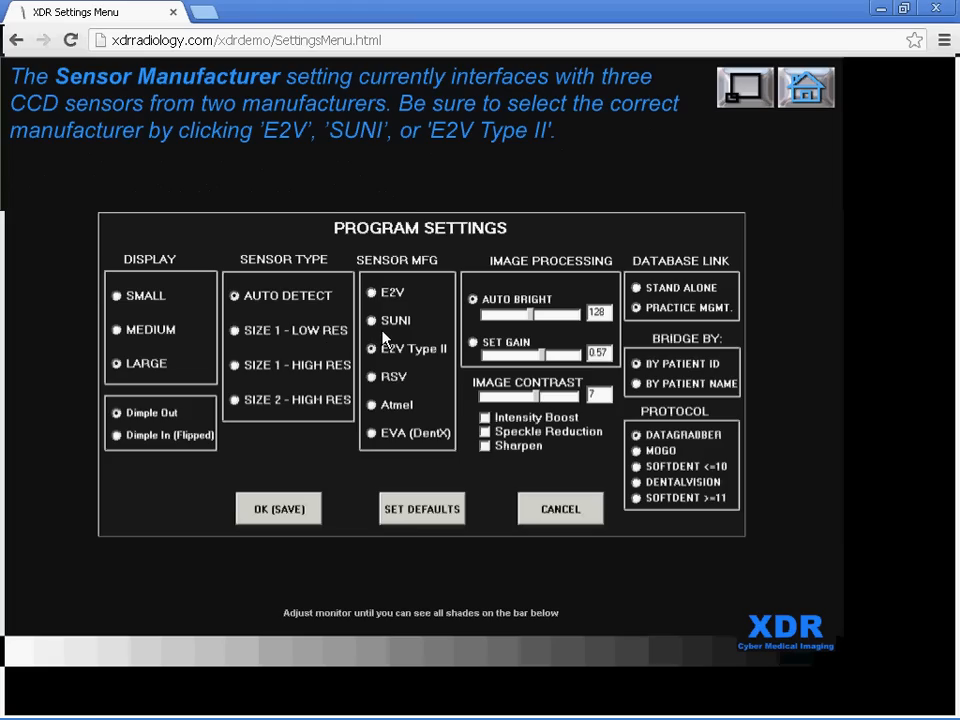
{"action": "mouse_move", "coordinate": [416, 312]}
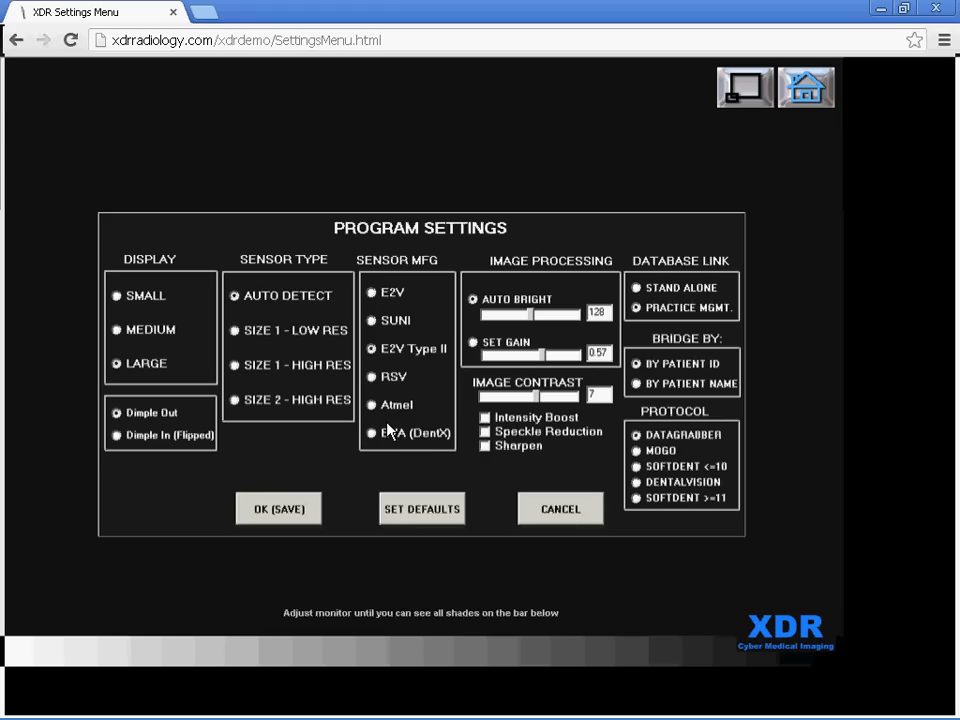
{"action": "mouse_move", "coordinate": [8, 16]}
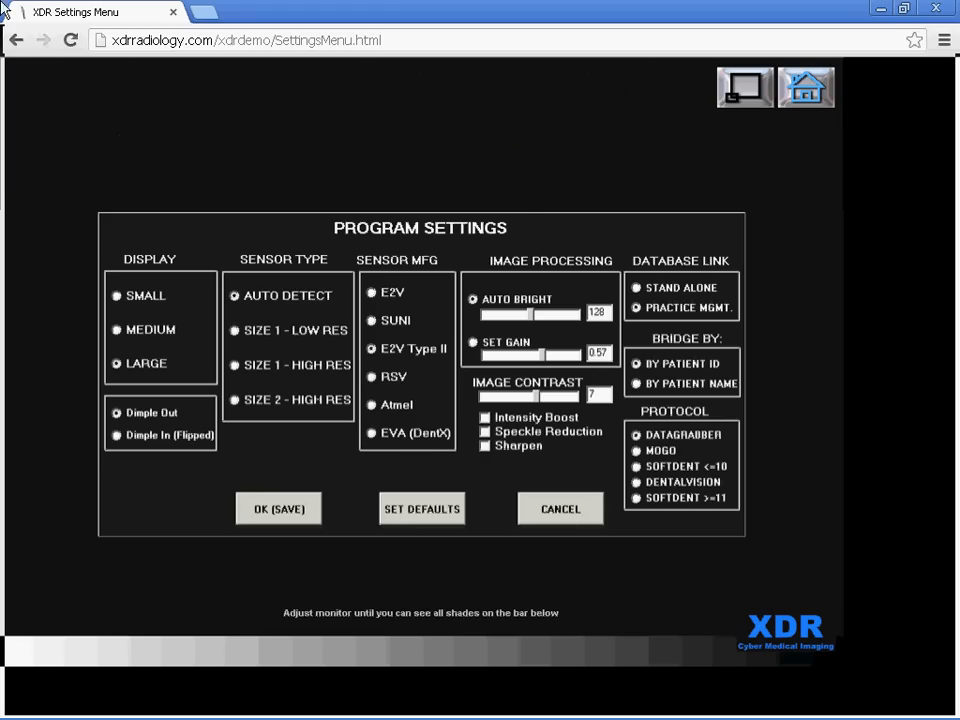
{"action": "left_click", "coordinate": [560, 510]}
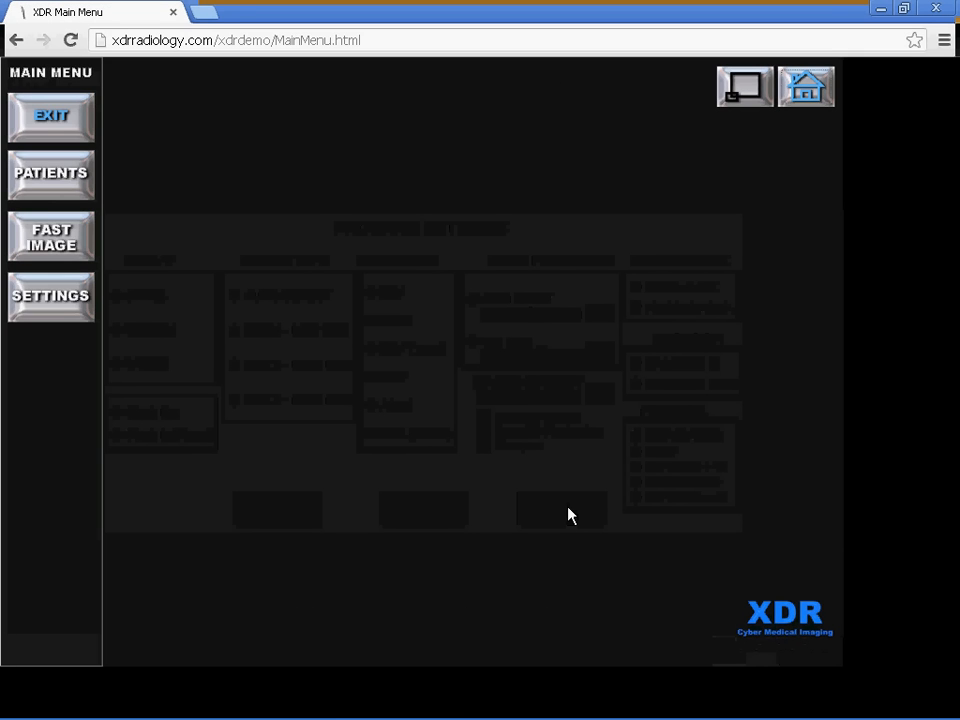